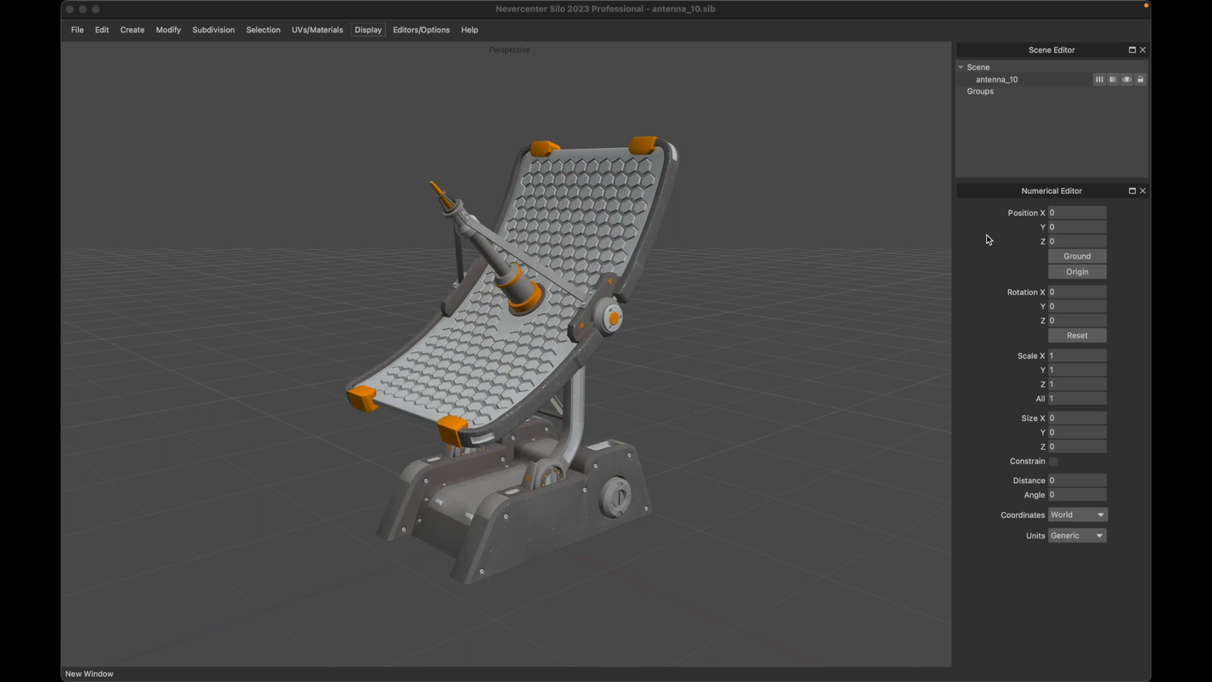
mouse_move(288, 167)
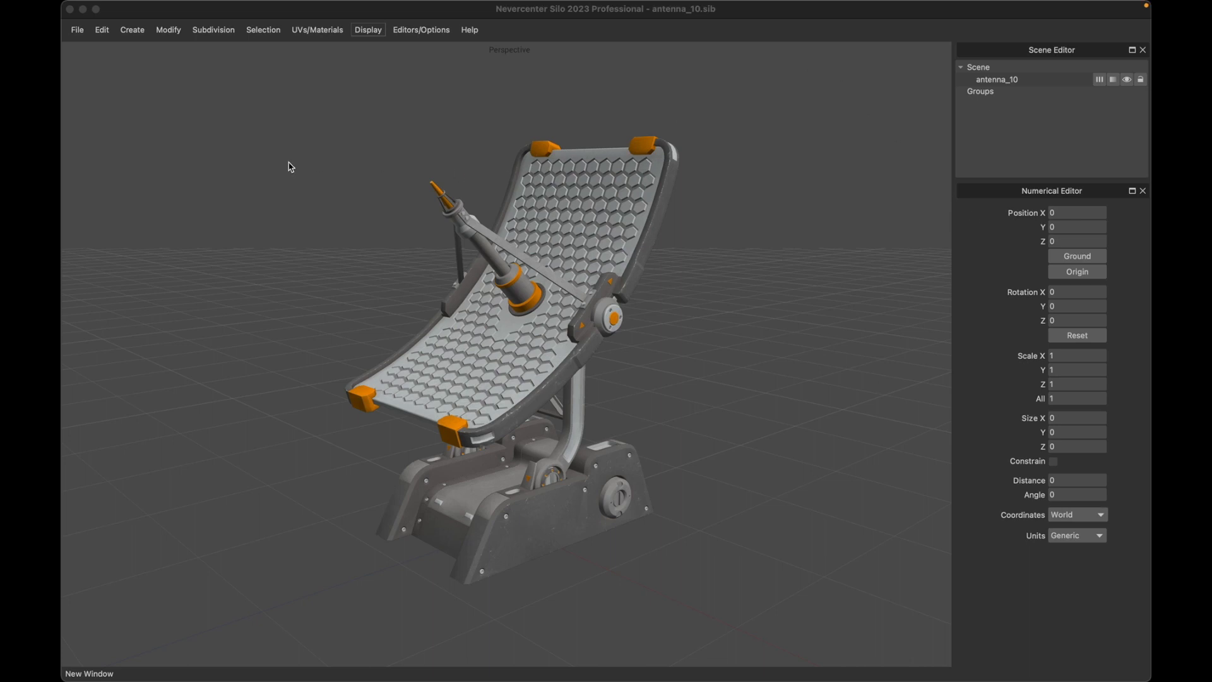
mouse_move(270, 150)
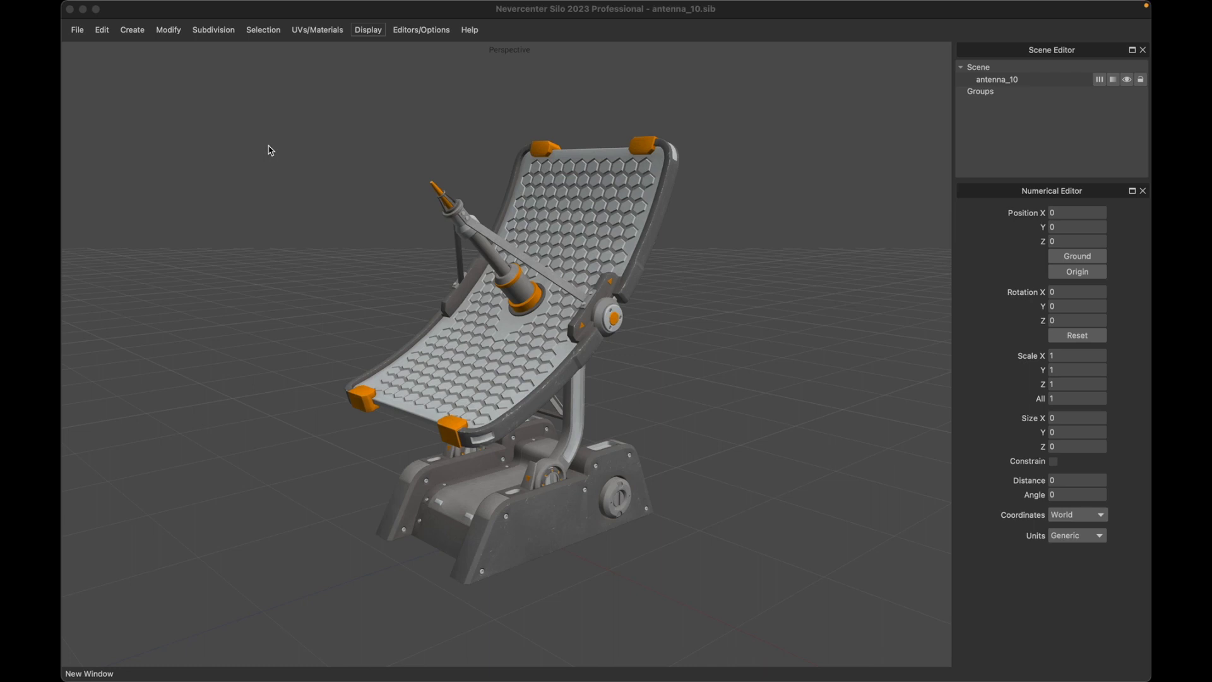
mouse_move(177, 127)
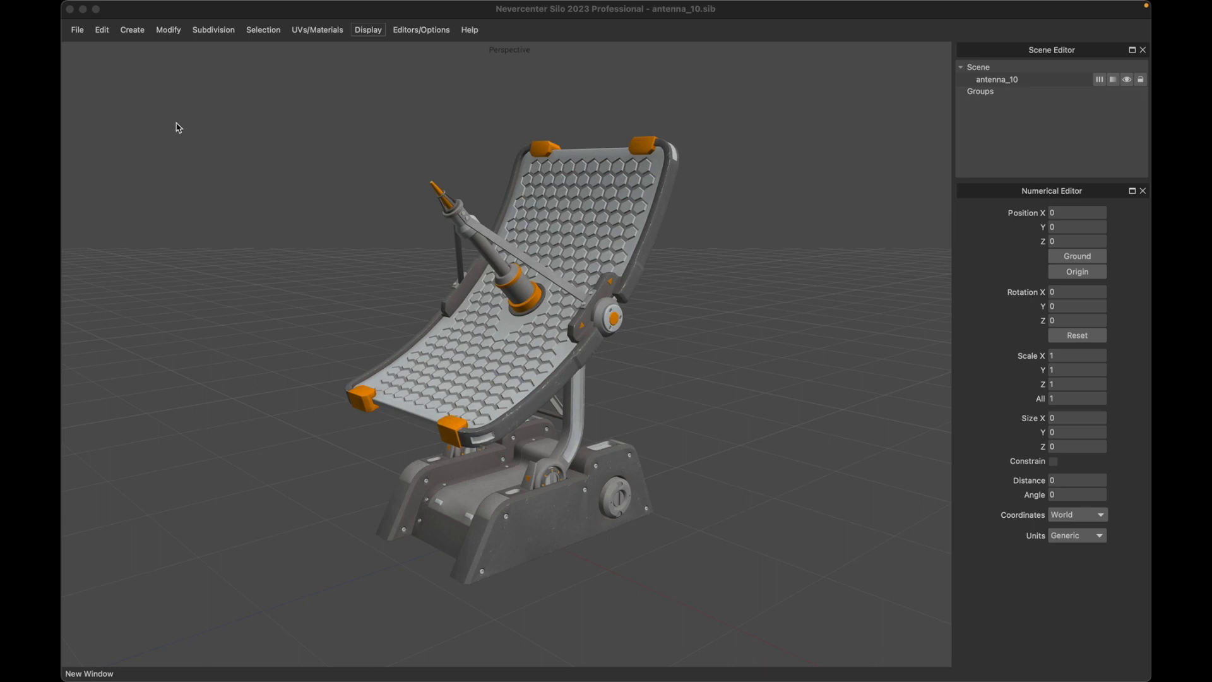
- Open a second Silo window via File > New Window and dismiss its welcome splash
click(76, 29)
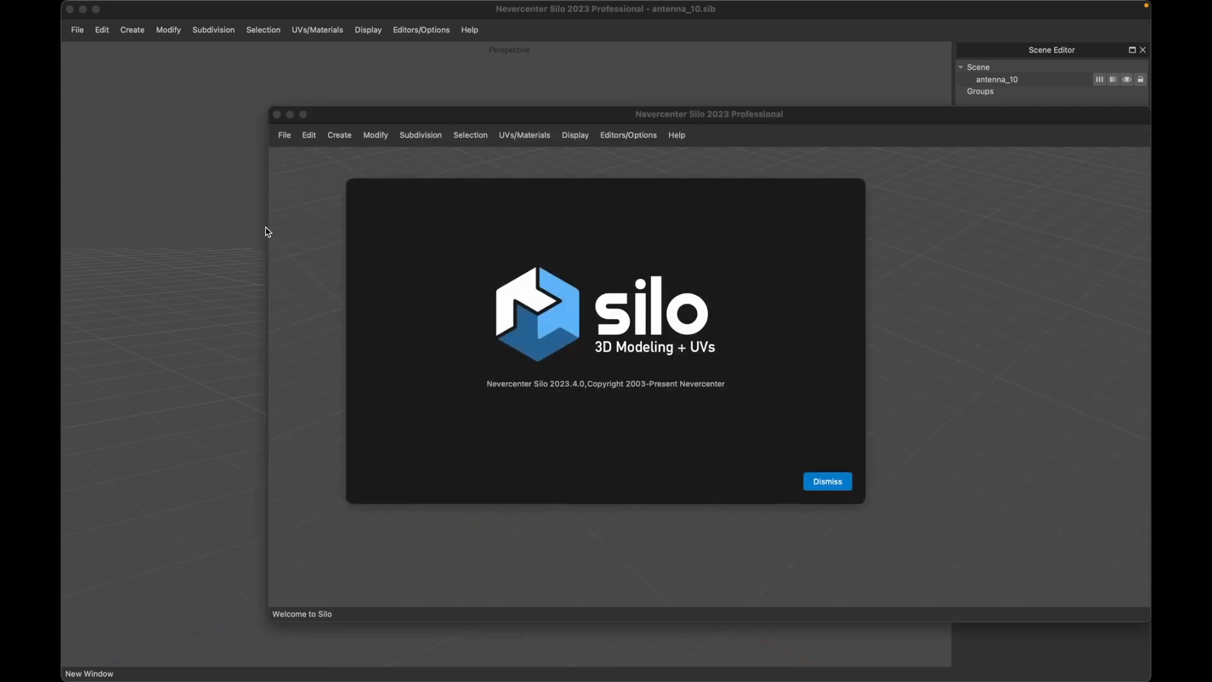
click(827, 481)
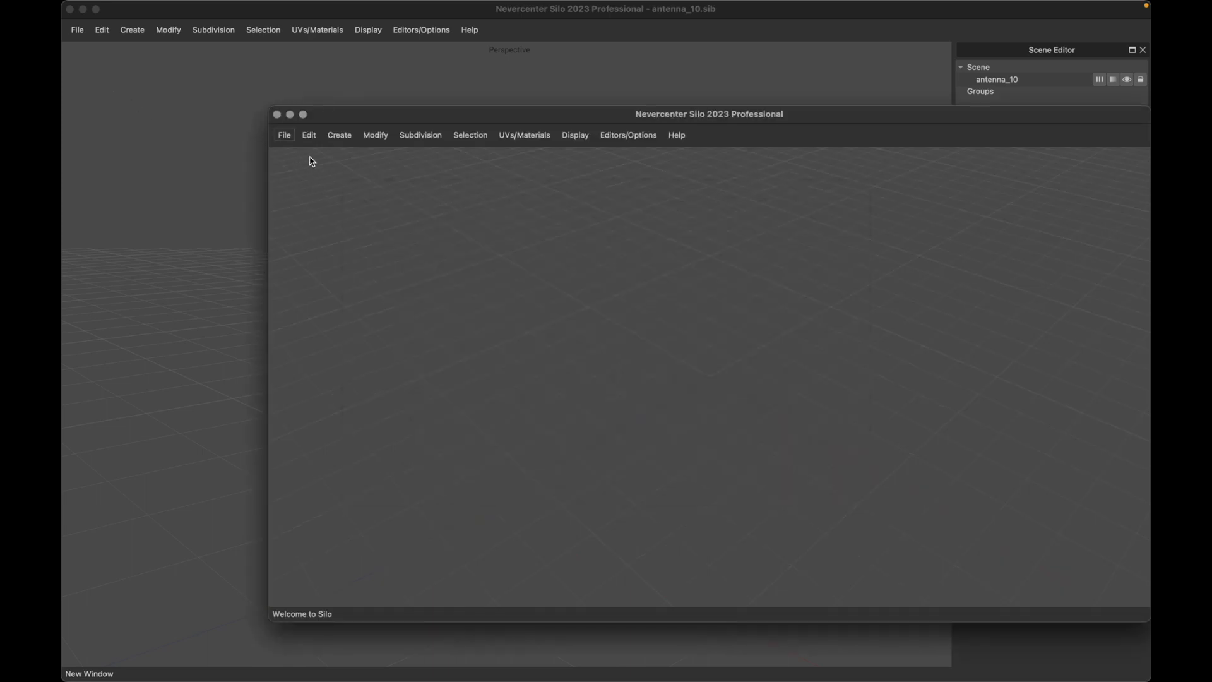
- Load antenna_09.sib from the File menu's recent files into the new window
click(284, 134)
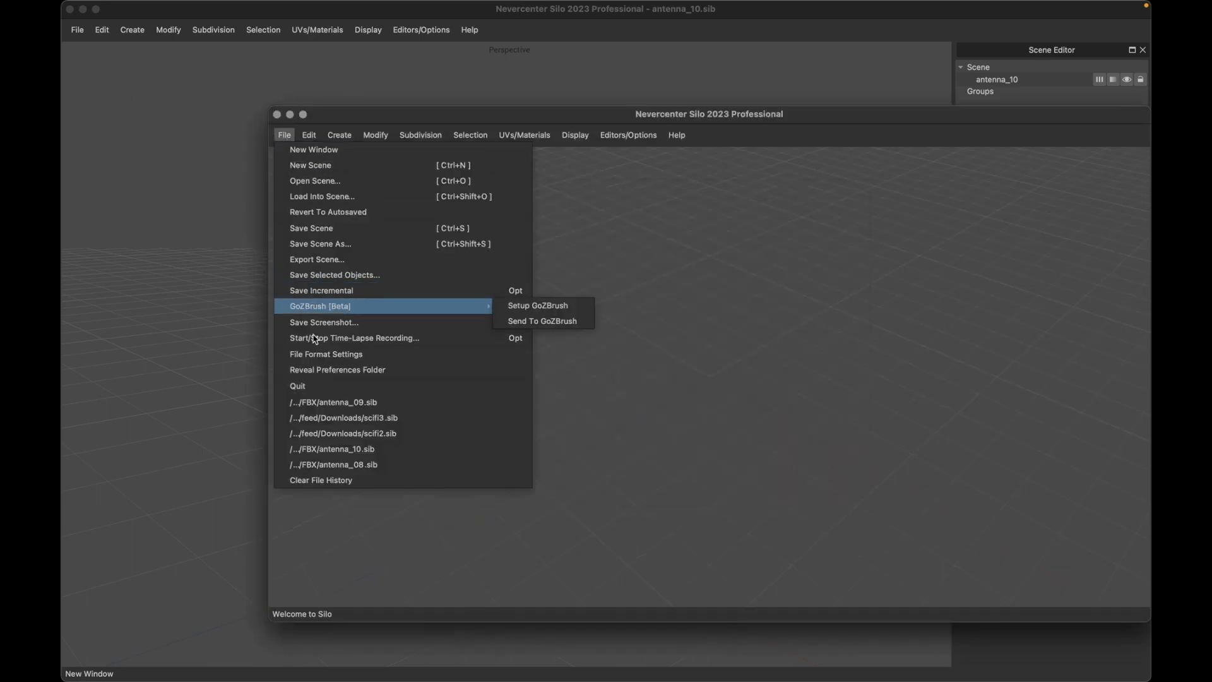
mouse_move(339, 405)
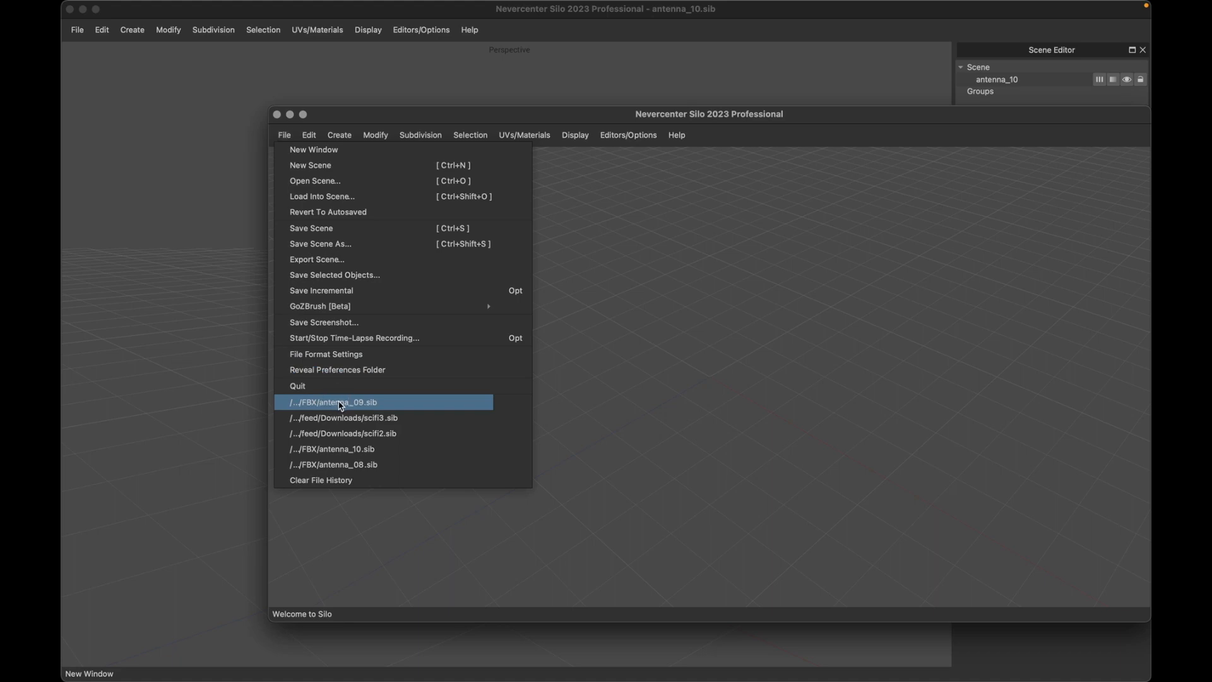
click(341, 403)
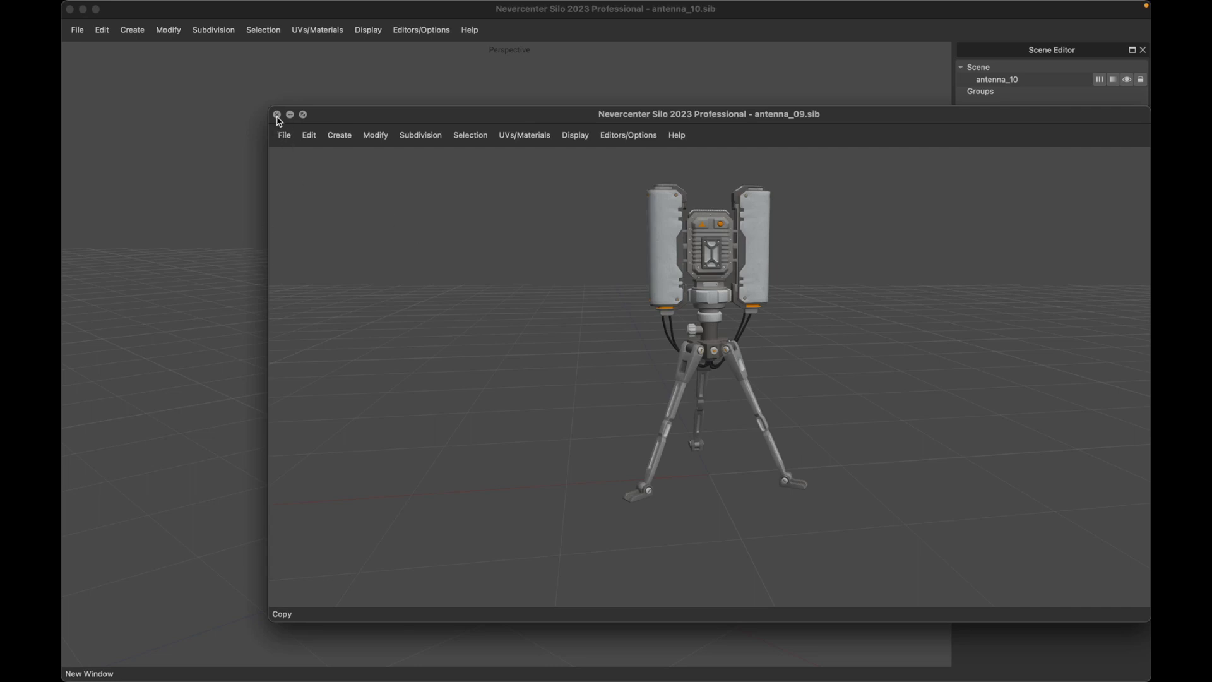
mouse_move(326, 195)
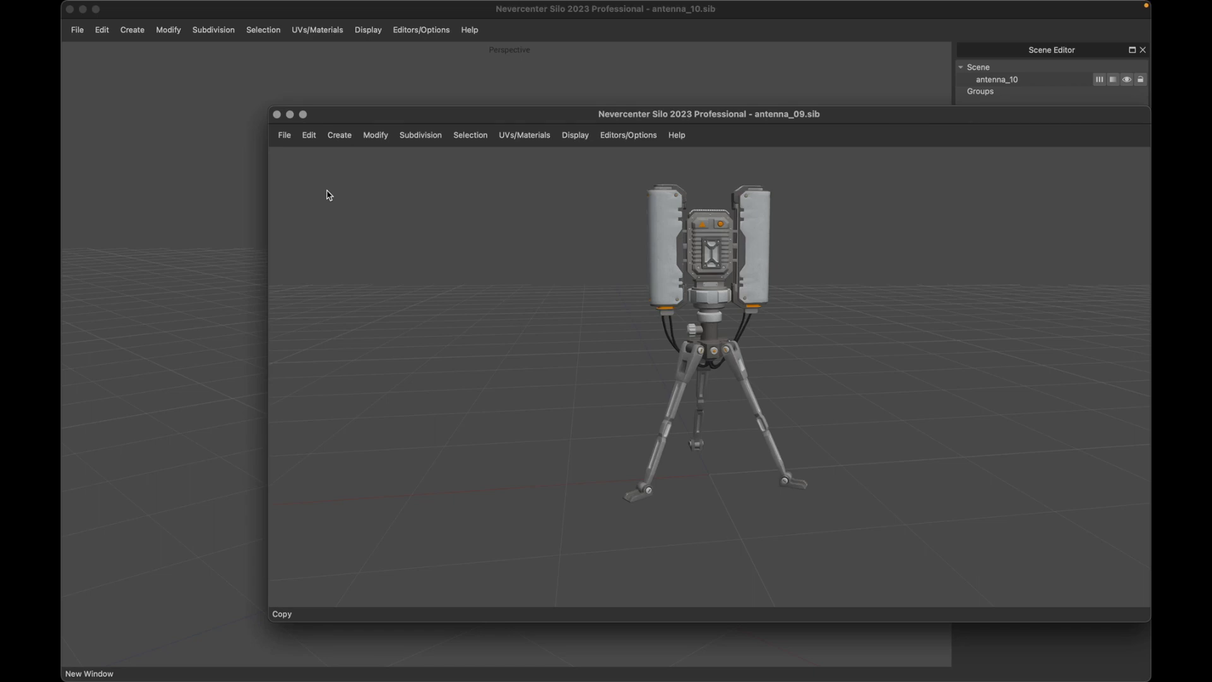
mouse_move(336, 192)
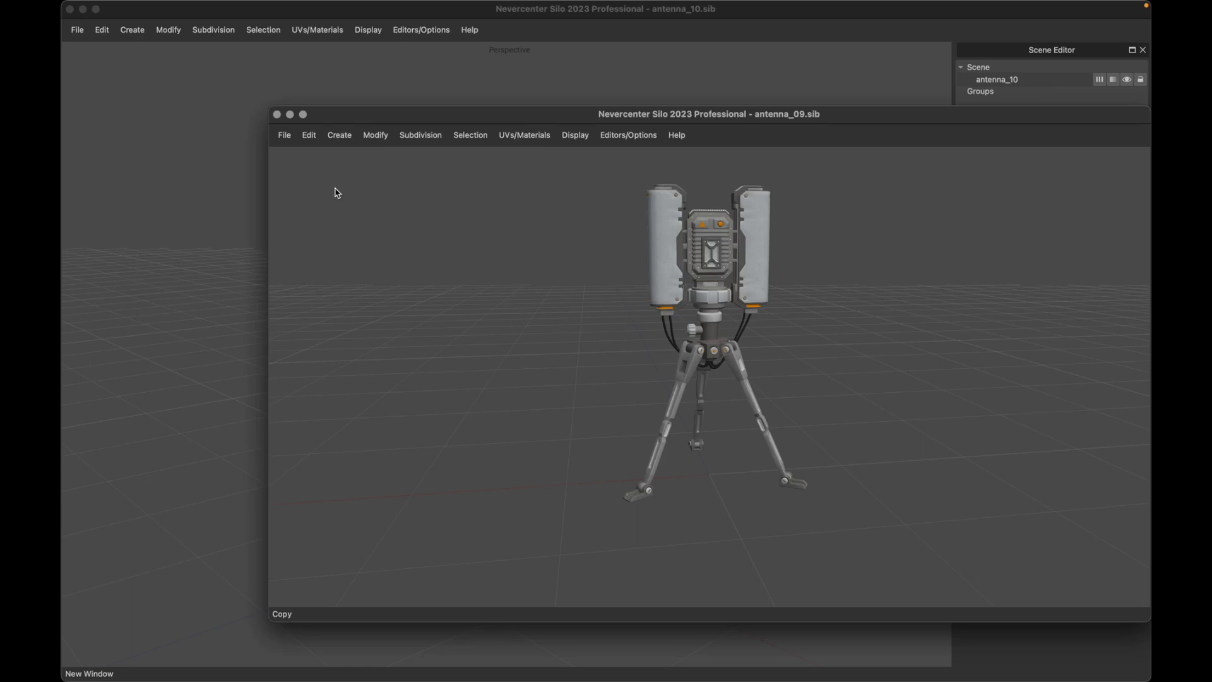
mouse_move(432, 171)
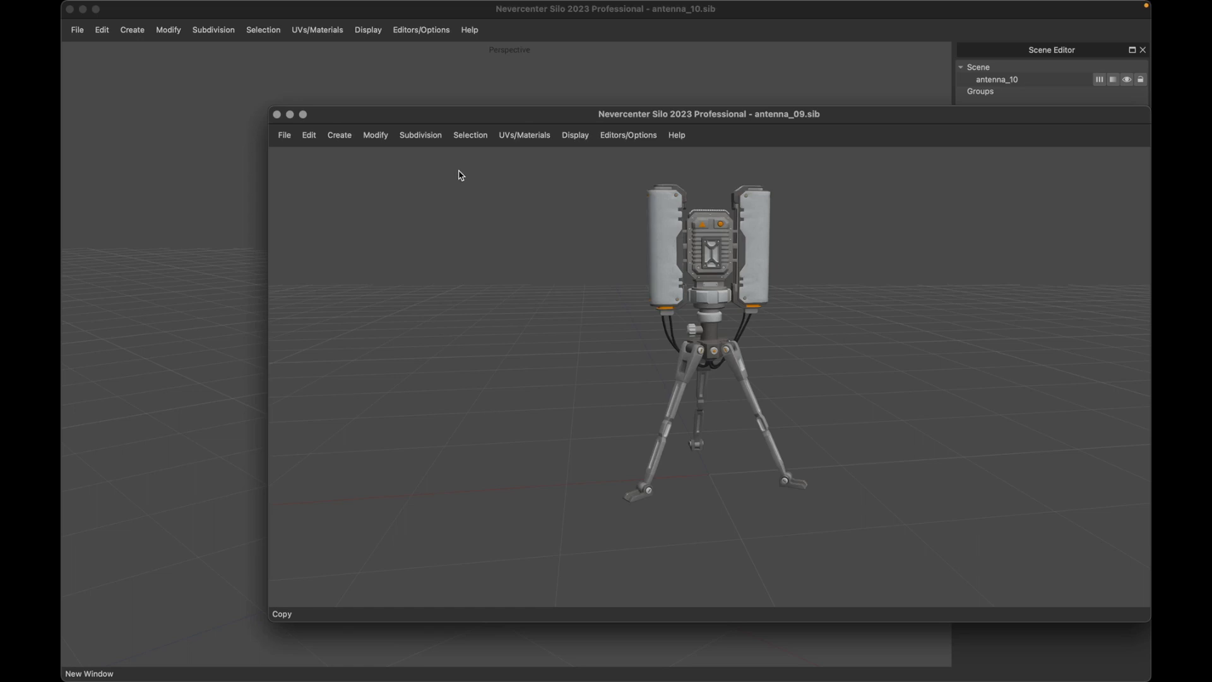
mouse_move(422, 173)
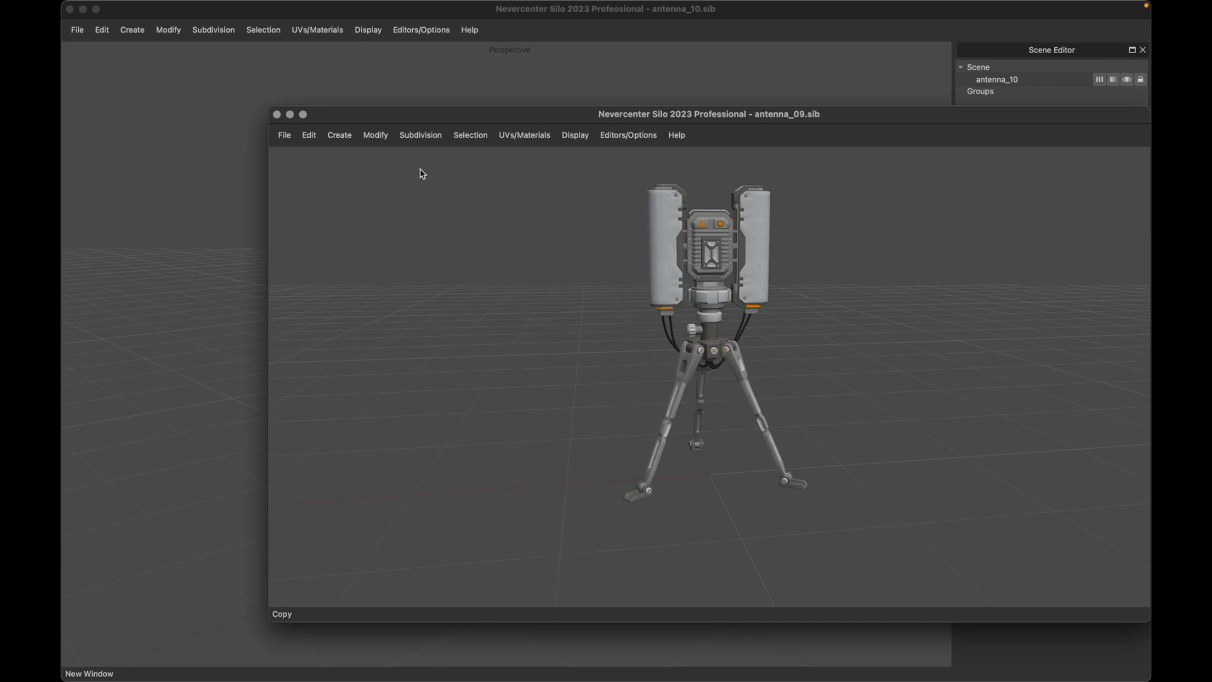
mouse_move(353, 179)
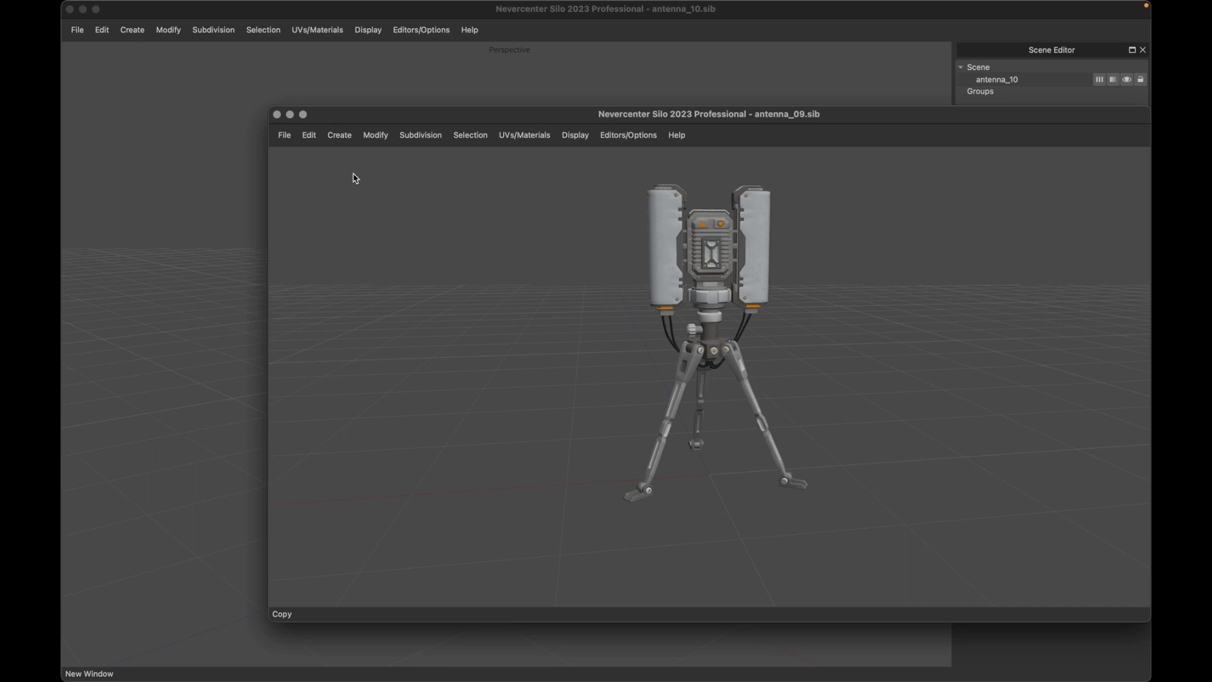
mouse_move(331, 188)
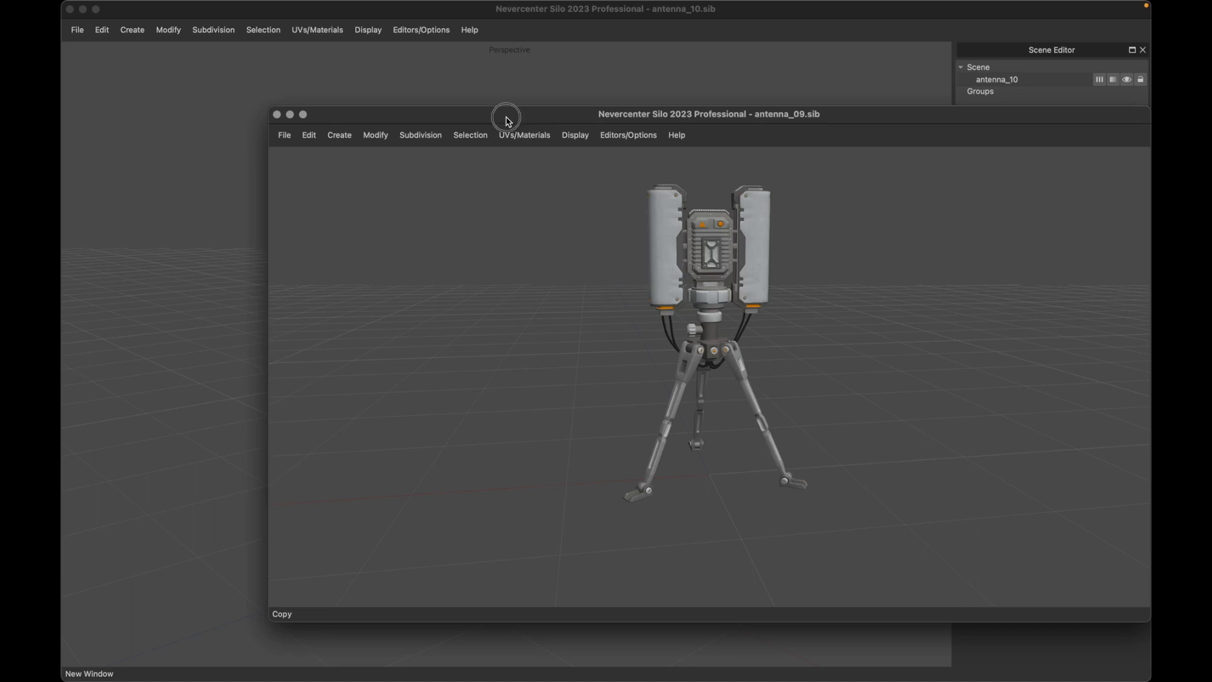
- Drag the antenna_09 window's title bar slightly left over the antenna_10 window
drag(505, 116, 456, 121)
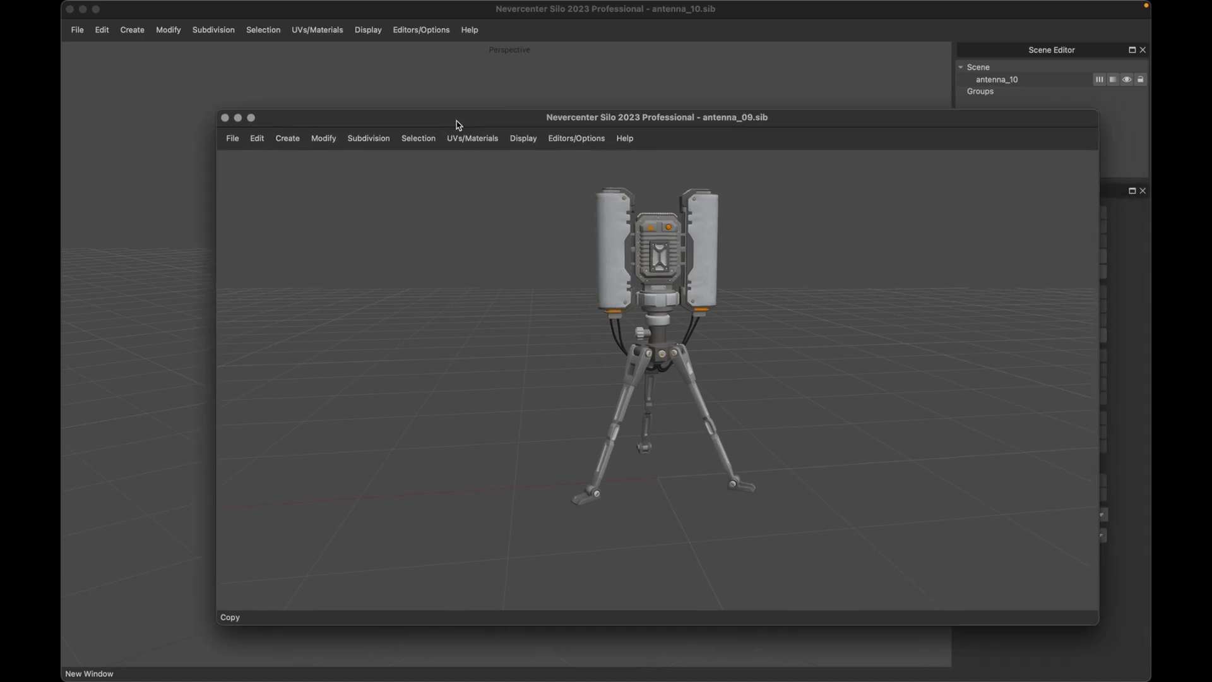